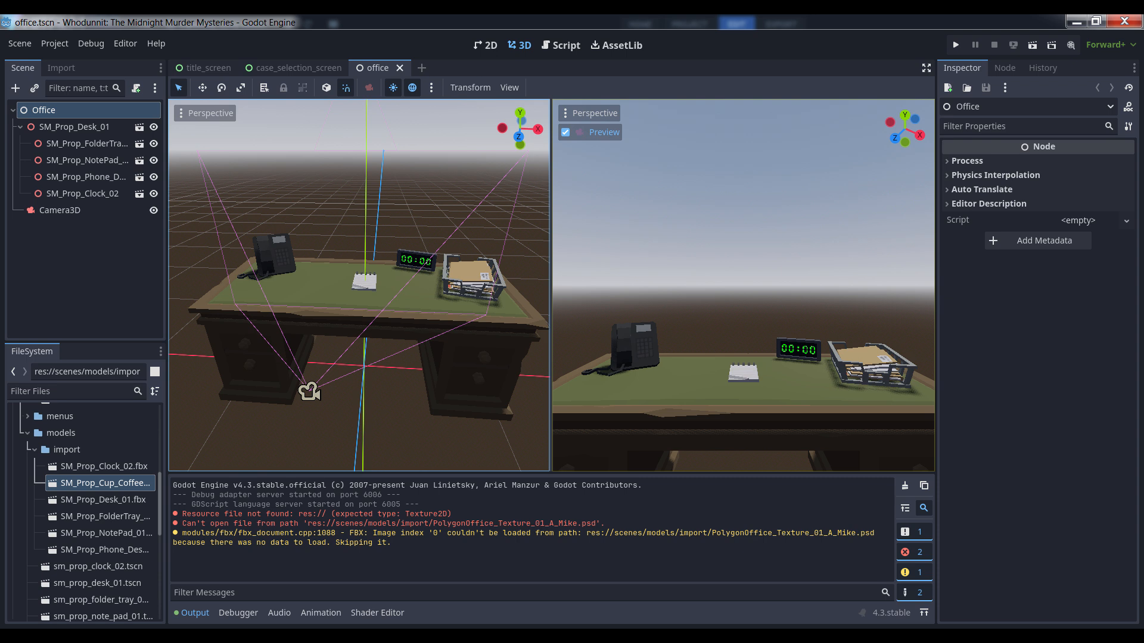
Step: Bring up the actions for the SM_Prop_Cup_Coffee .fbx model in the FileSystem dock
{"action": "double_click", "coordinate": [105, 482]}
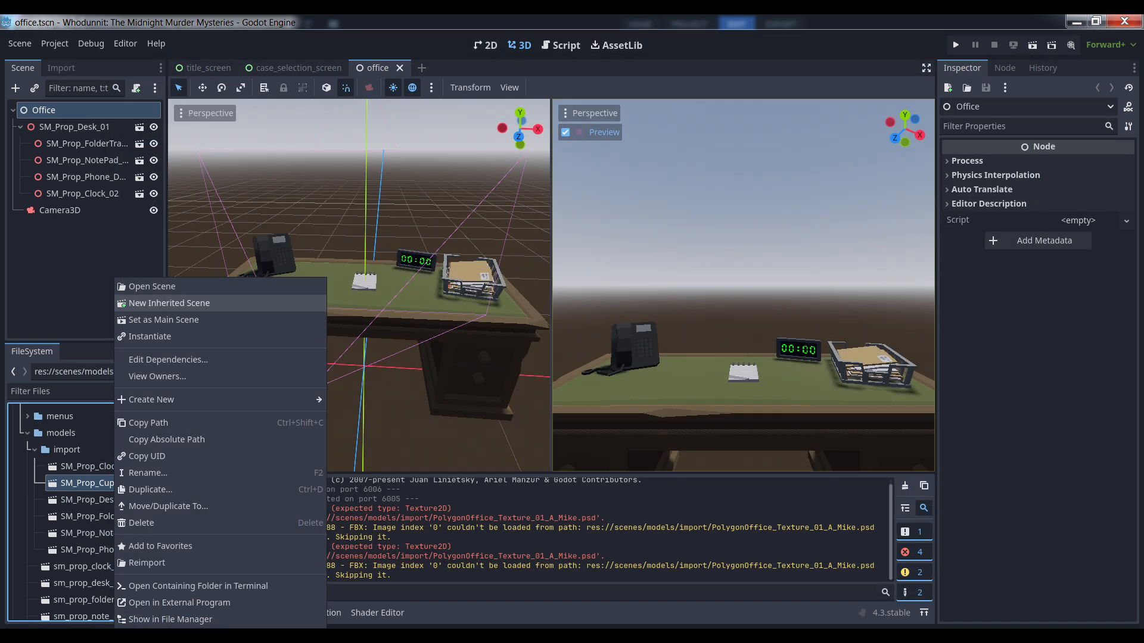
Step: Create a new inherited scene from the cup model and select its mesh node in the Inspector
{"action": "left_click", "coordinate": [169, 302]}
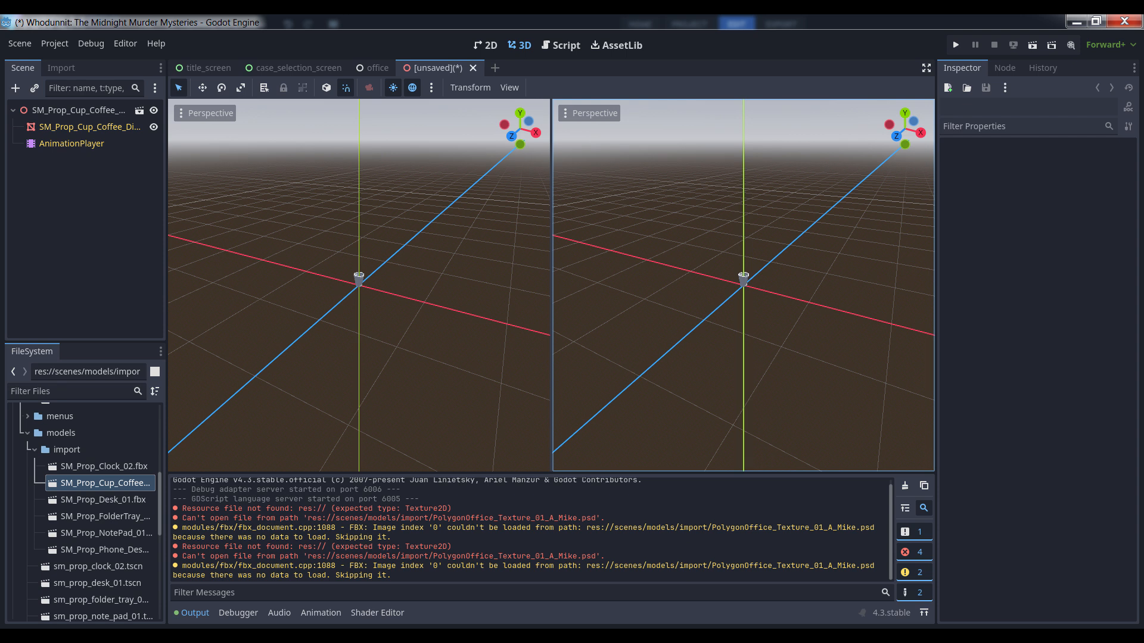
{"action": "left_click", "coordinate": [90, 126]}
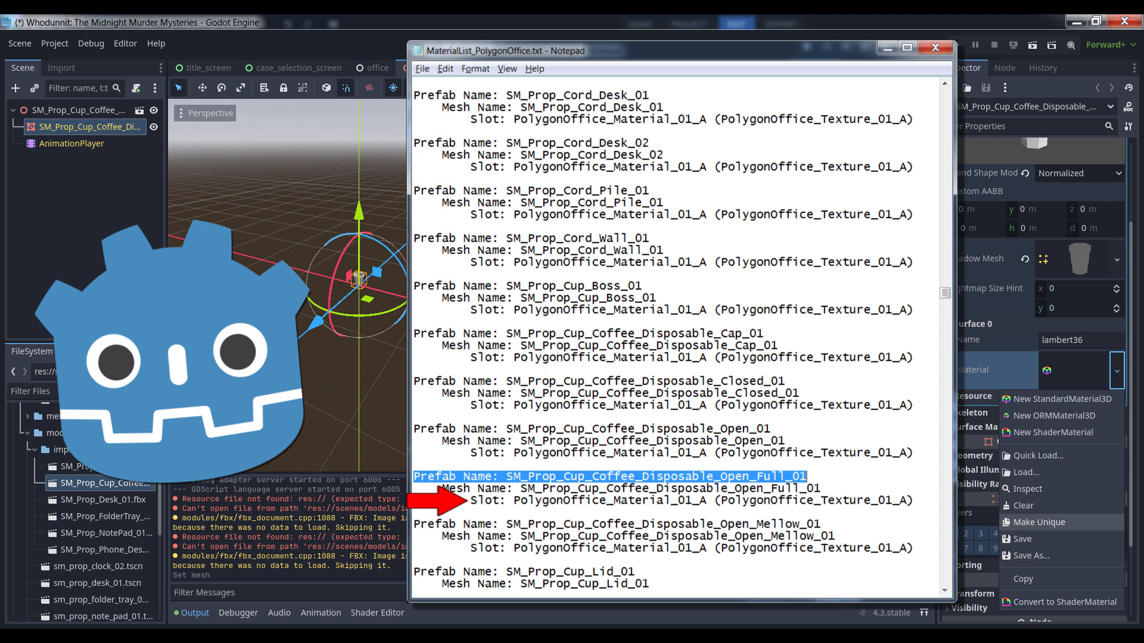
Step: Close the MaterialList_PolygonOffice.txt Notepad after confirming PolygonOffice_Material_01_A, returning to the cup scene
{"action": "left_click", "coordinate": [934, 47]}
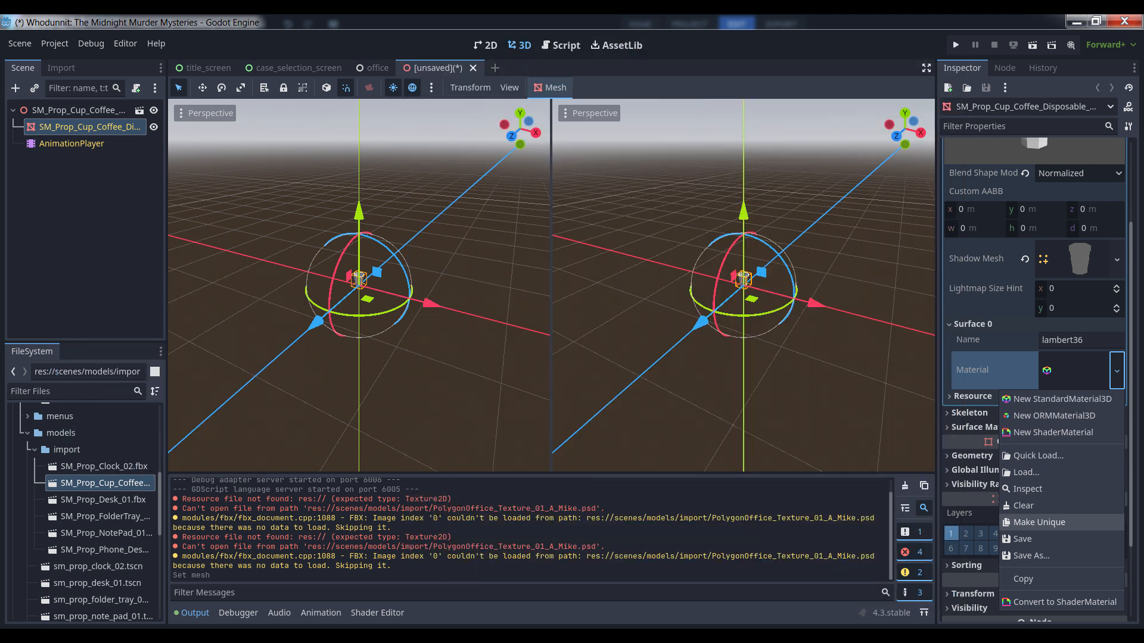